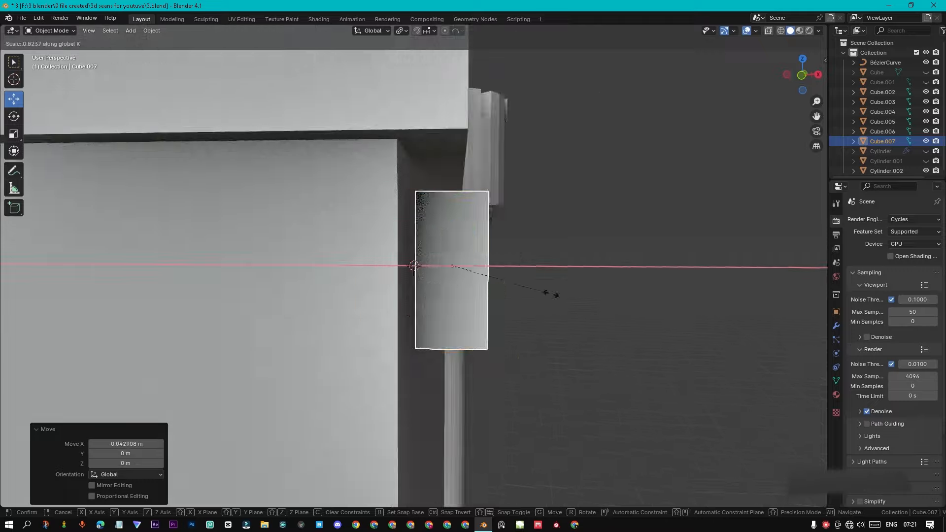
# Confirm the slight X-axis shift of the narrow rectangular piece beside the wall
pyautogui.press('Tab')
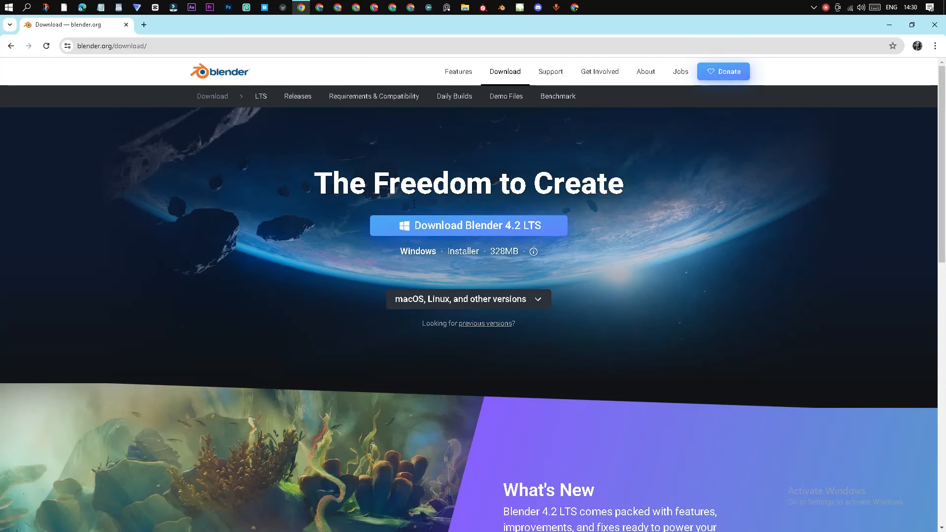
# Reveal the macOS, Linux and other Blender 4.2 LTS download options and scroll through them
pyautogui.click(467, 298)
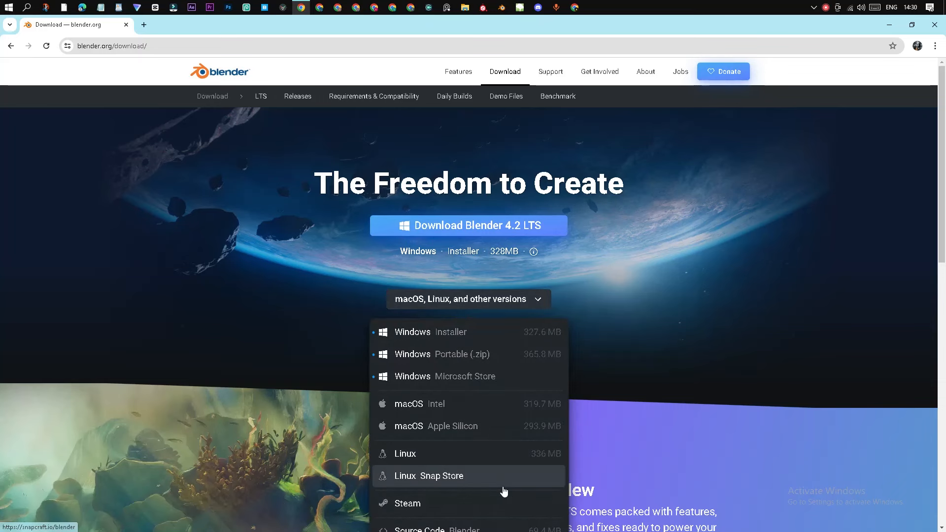
pyautogui.scroll(-3)
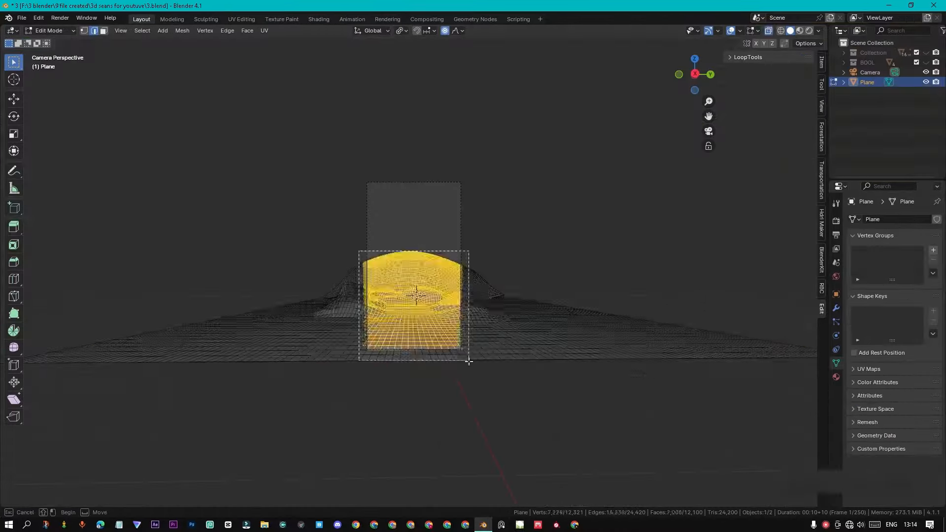
# Start a new General file showing the default scene with the cube
pyautogui.press('Tab')
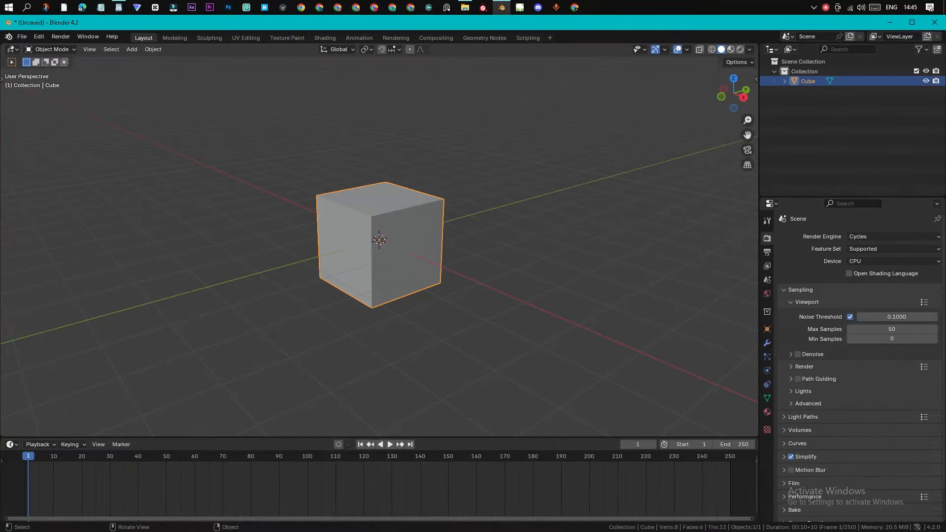
pyautogui.click(300, 7)
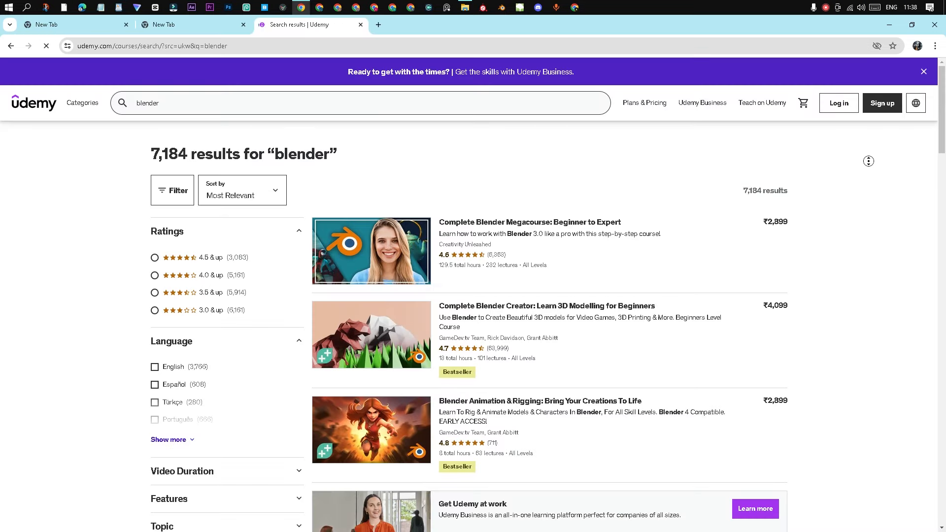
# Scroll down through the Udemy 'blender' course results
pyautogui.scroll(-3)
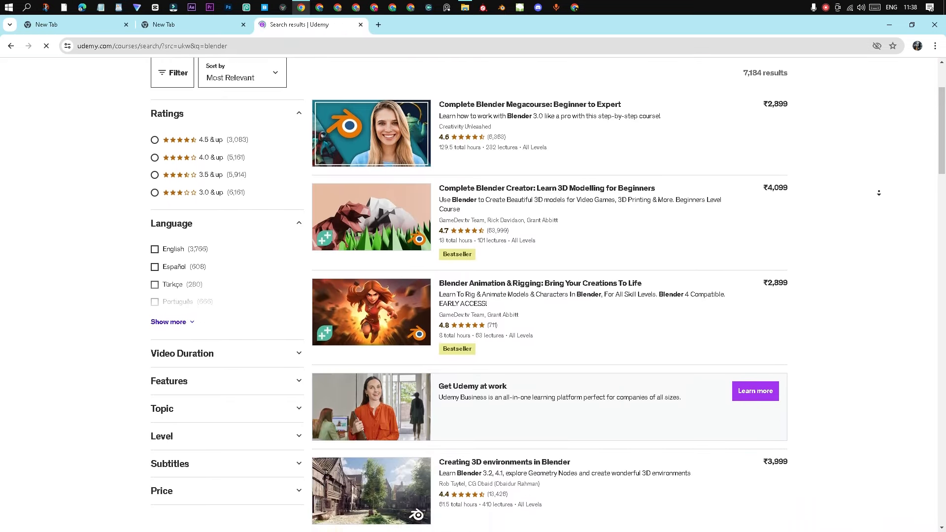
pyautogui.scroll(-3)
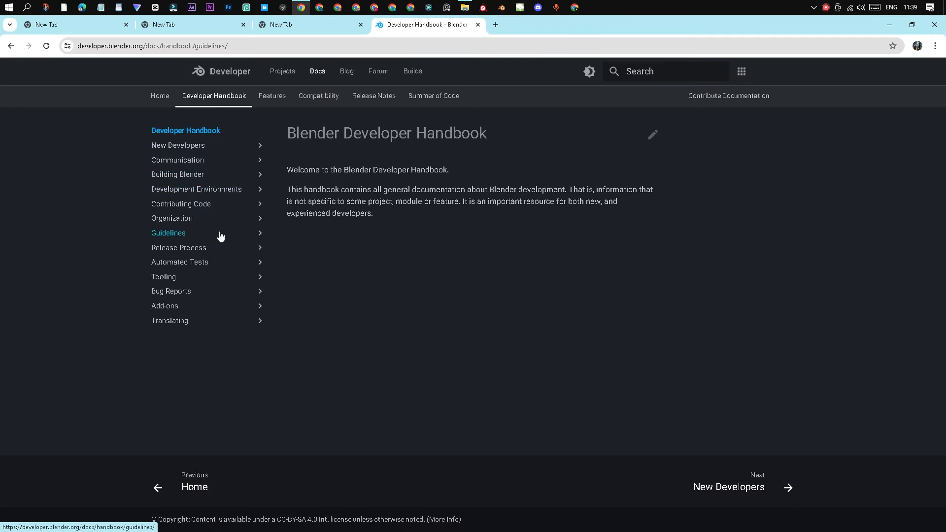
# Browse a sidebar section of the Blender Developer Handbook
pyautogui.click(168, 233)
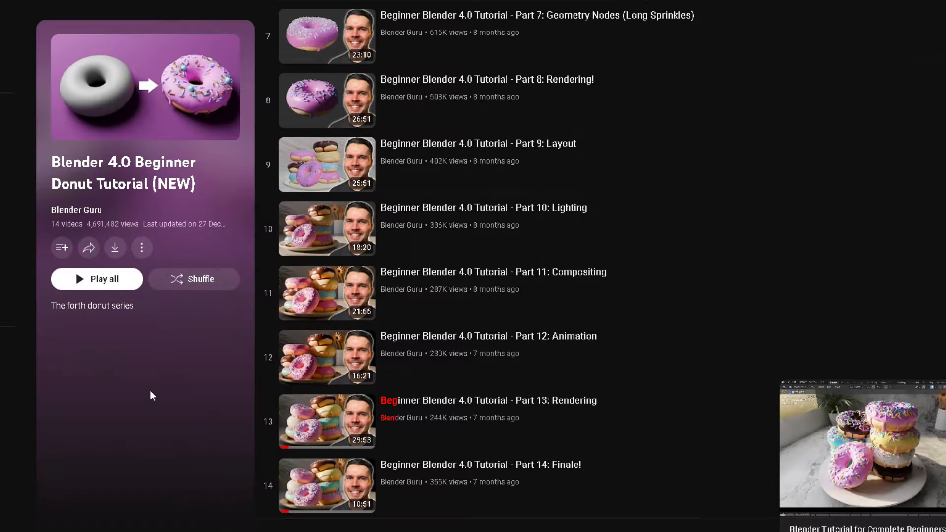
pyautogui.moveTo(488, 400)
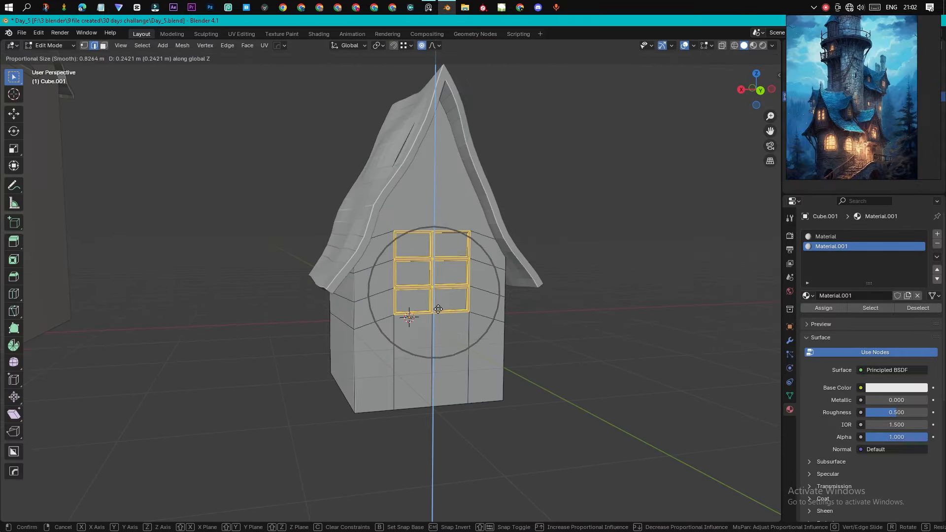
# Raise the window grid on the house front, then grab the roof piece to lower it
pyautogui.click(438, 309)
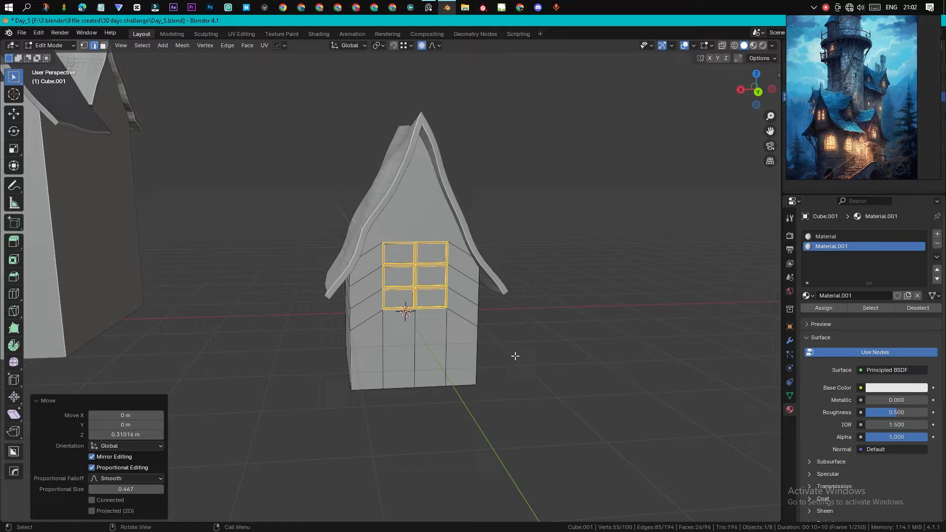
pyautogui.press('Tab')
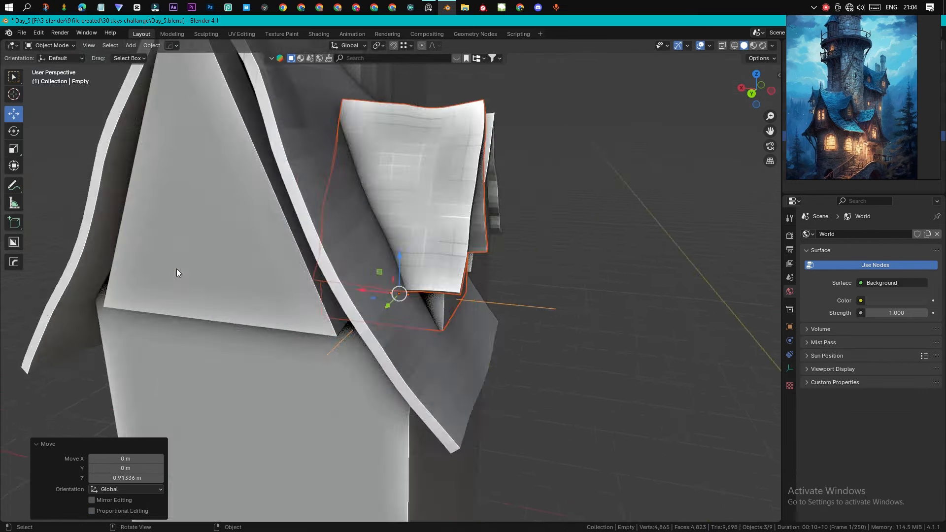
pyautogui.press('g')
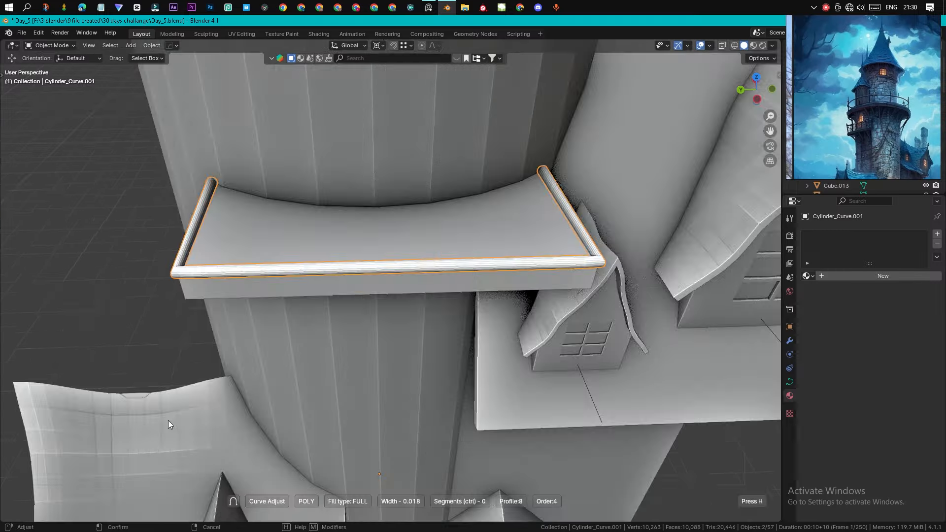
# Add a thin box near the house and enter Edit Mode on it
pyautogui.rightClick(169, 424)
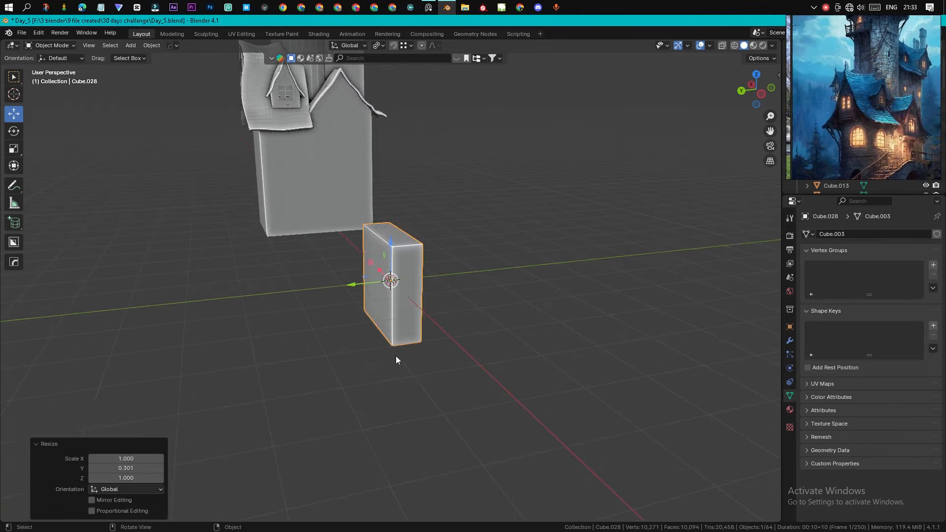
pyautogui.press('Tab')
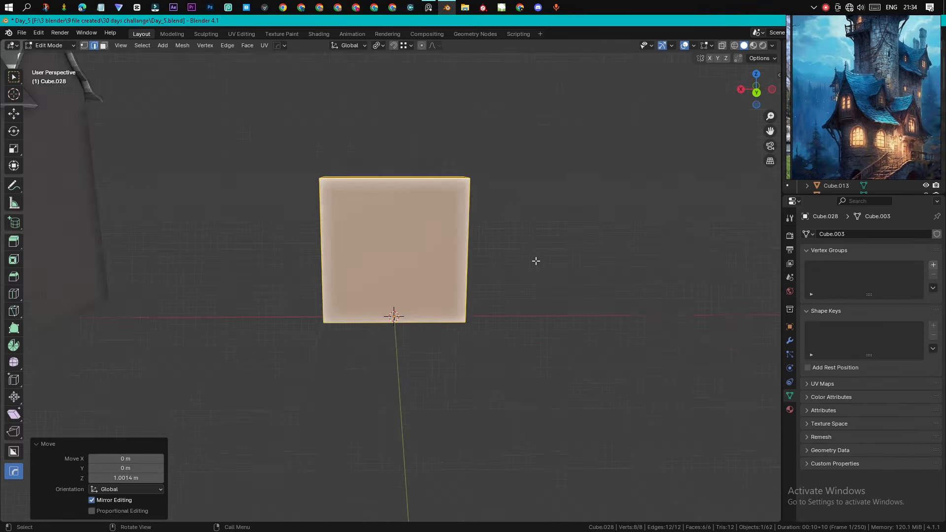